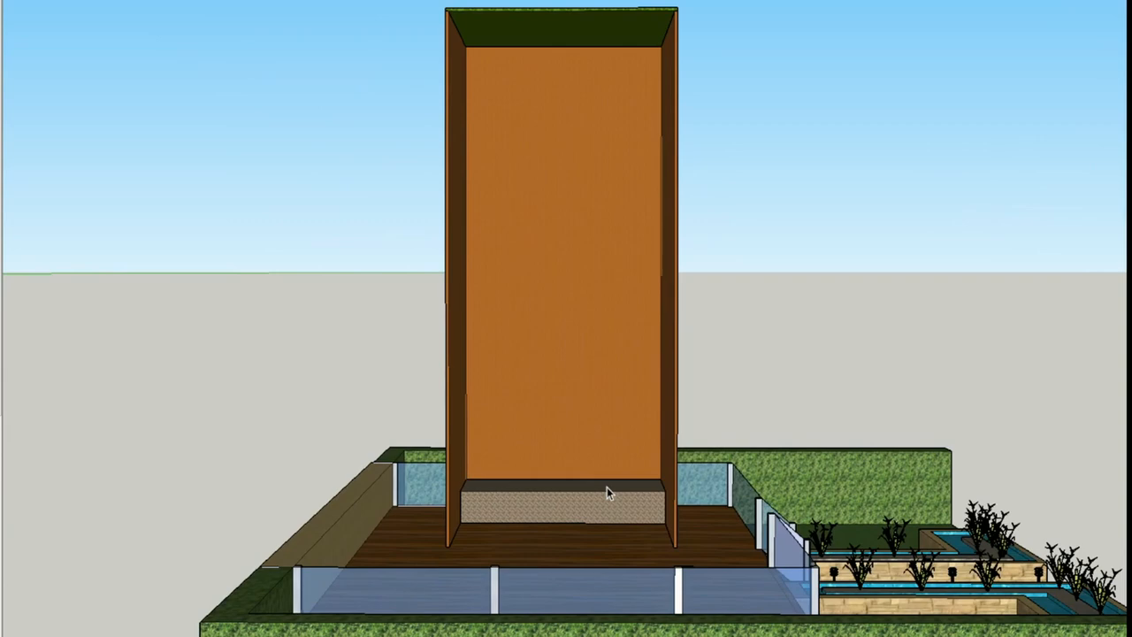
mouse_move(609, 42)
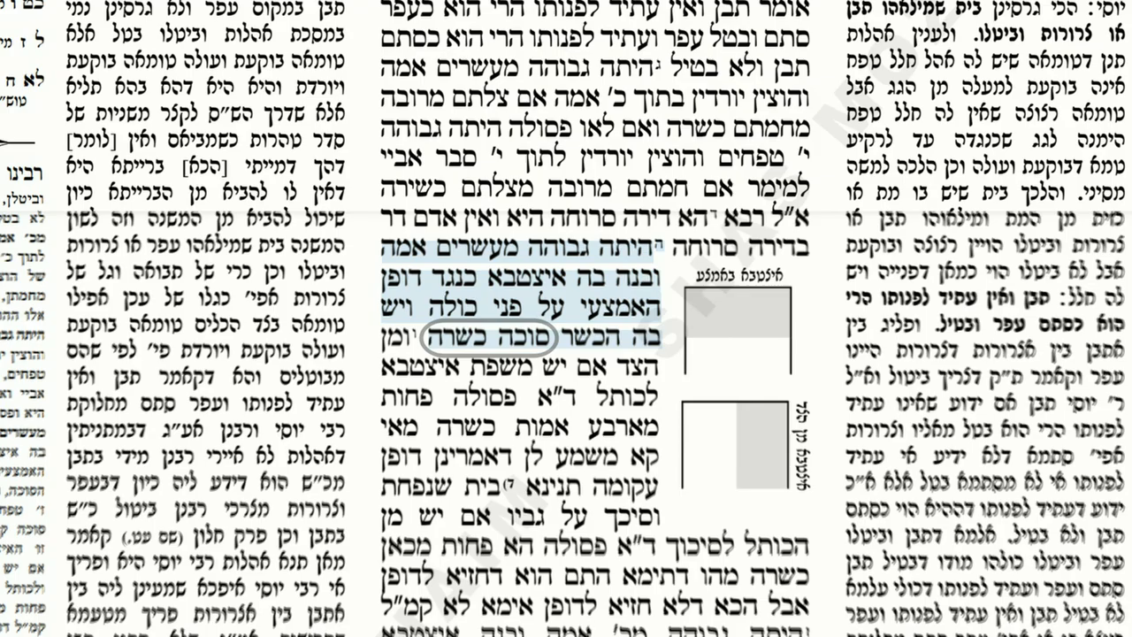
Step: Scroll the Talmud page down to the highlighted passage and bench diagrams
scroll(down, 3)
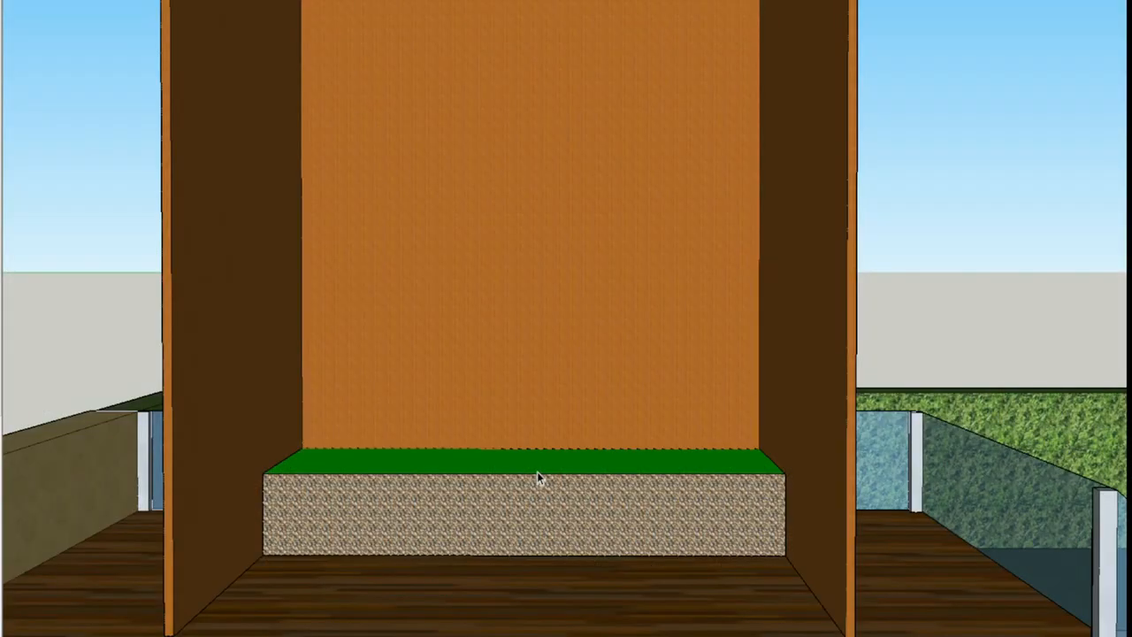
mouse_move(530, 605)
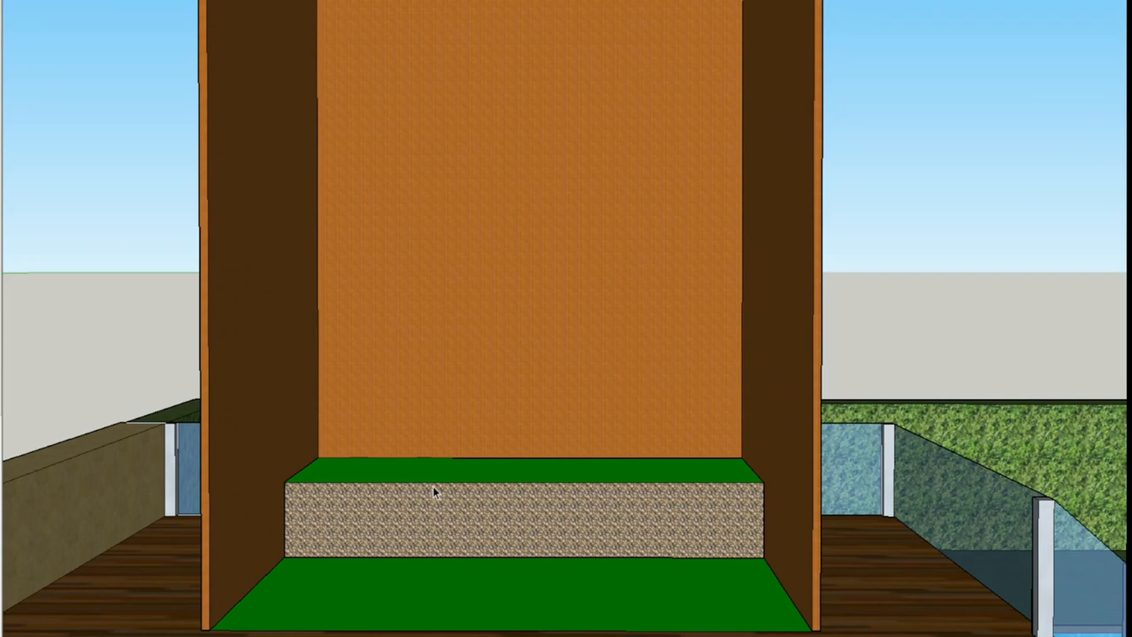
mouse_move(475, 435)
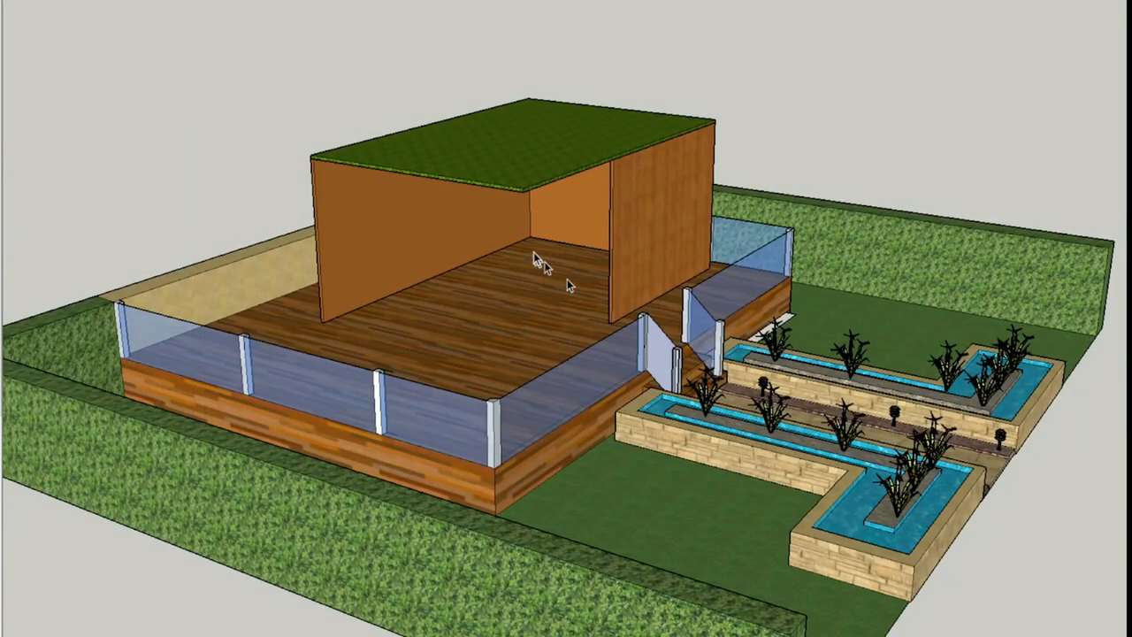
mouse_move(546, 257)
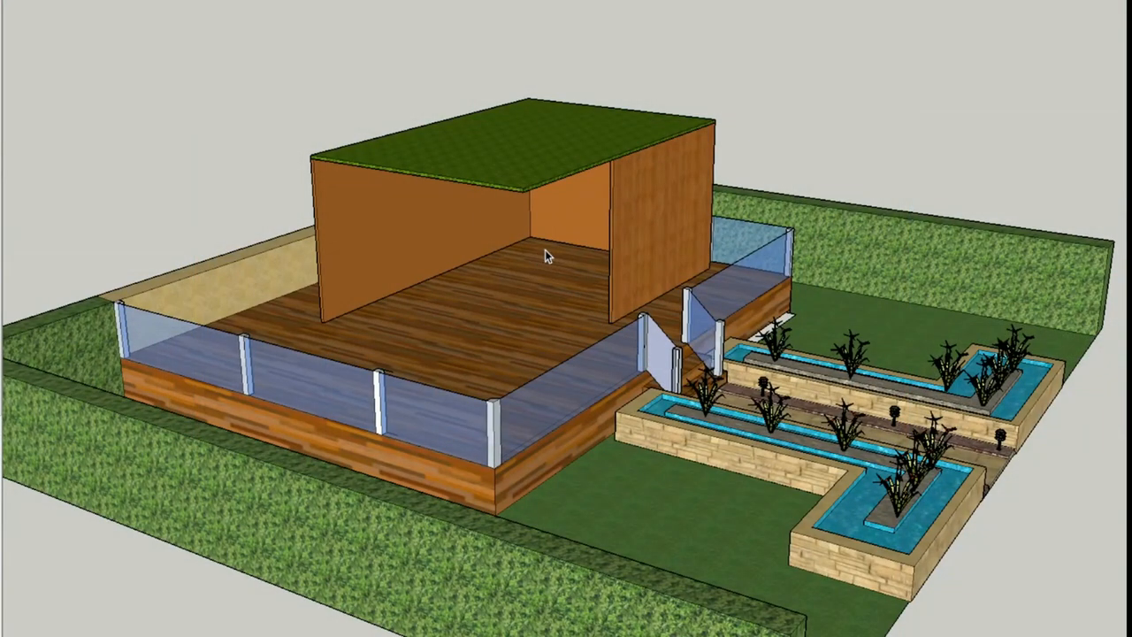
Step: Paint the interior floor of the short sukkah green
click(539, 274)
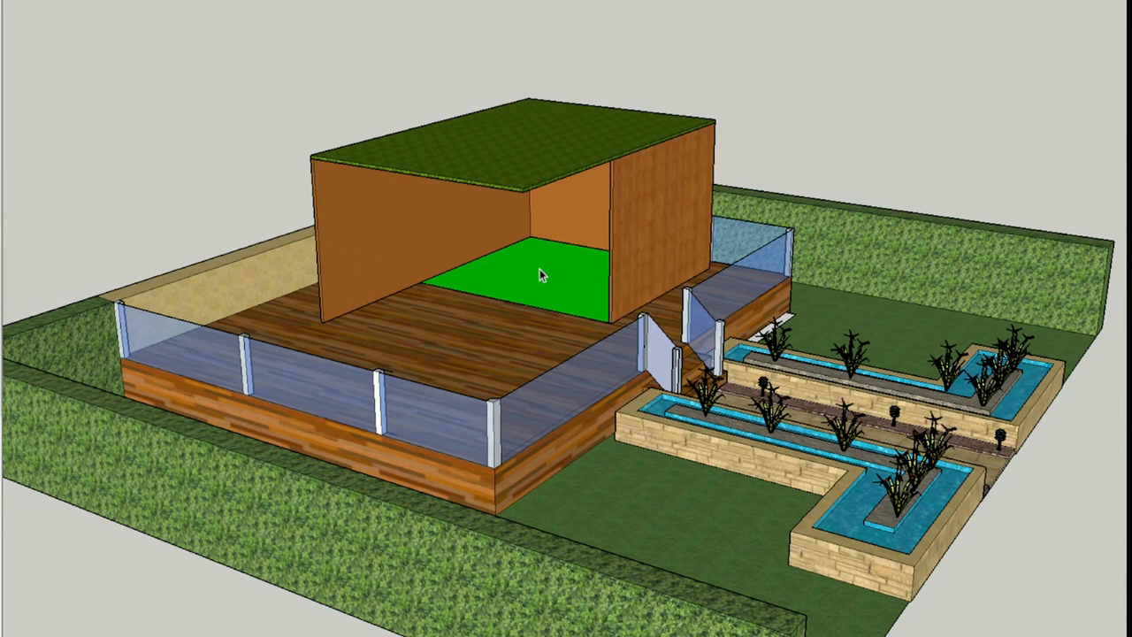
mouse_move(526, 248)
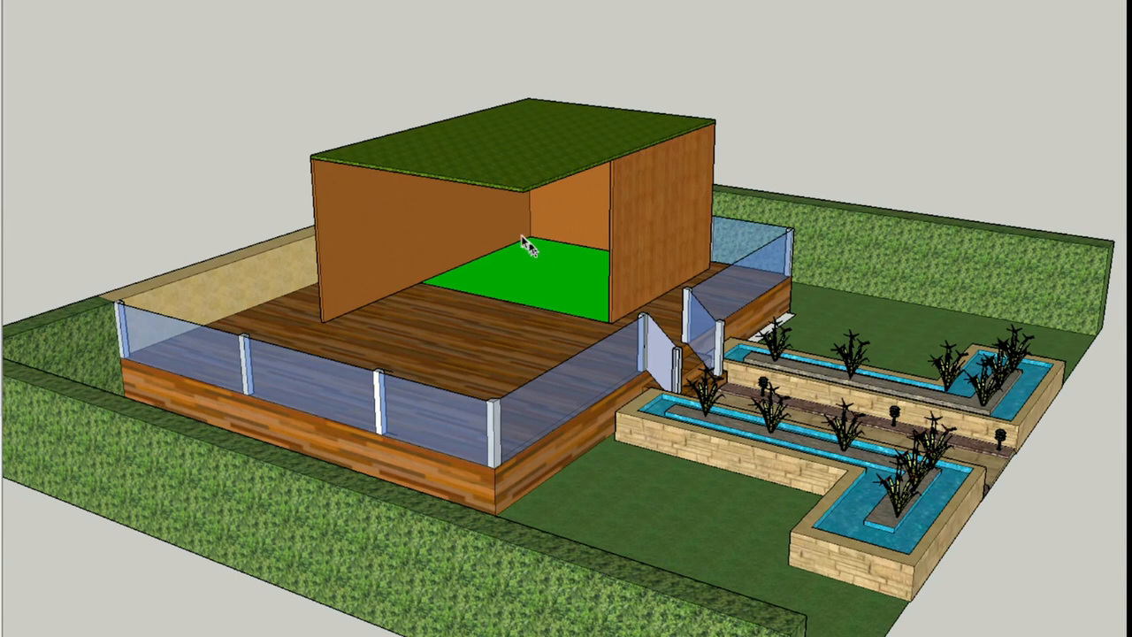
mouse_move(372, 275)
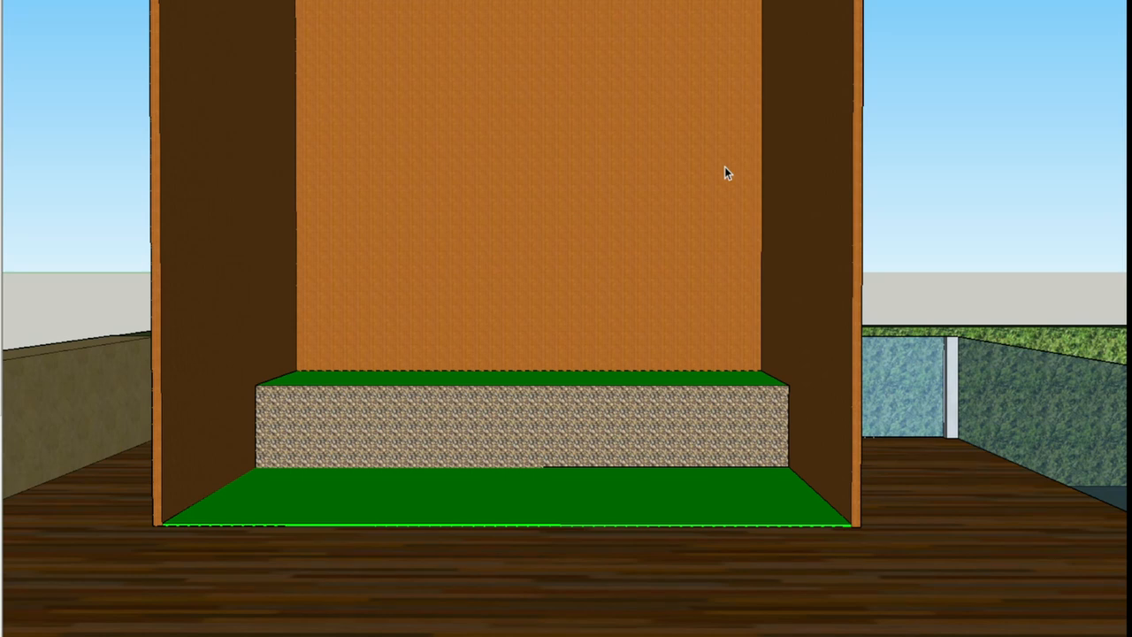
mouse_move(566, 433)
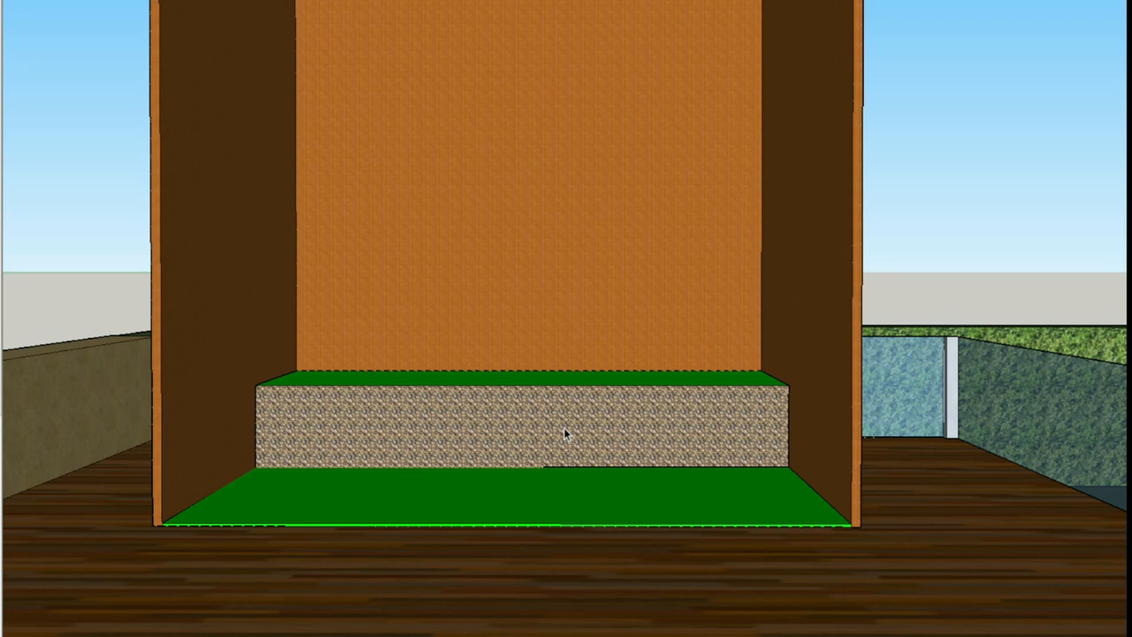